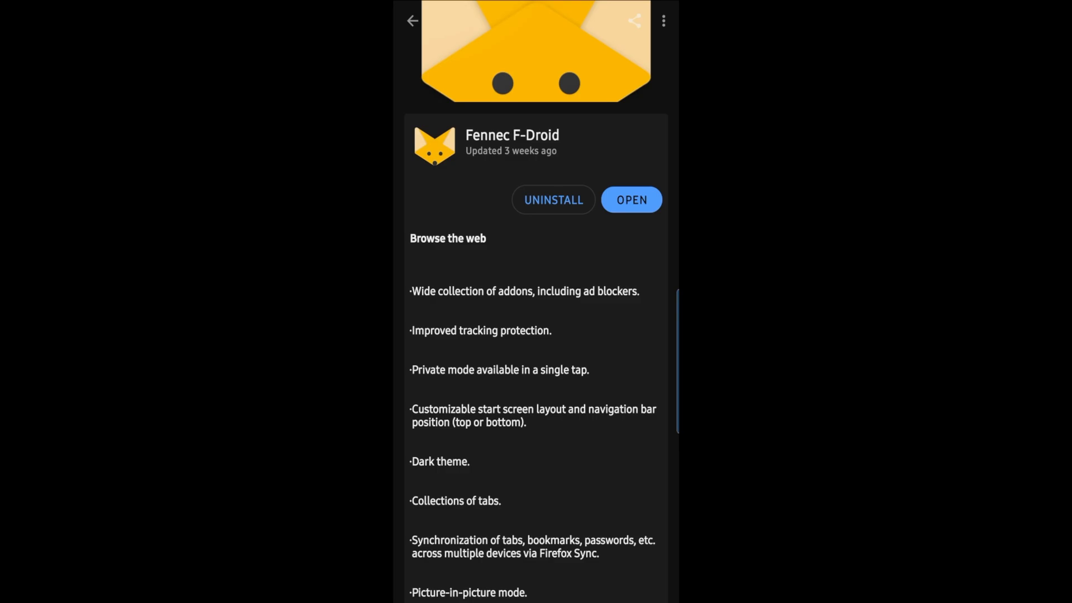
Return to F-Droid's Latest list and launch the installed Fennec F-Droid browser.
{"action": "left_click", "coordinate": [412, 20]}
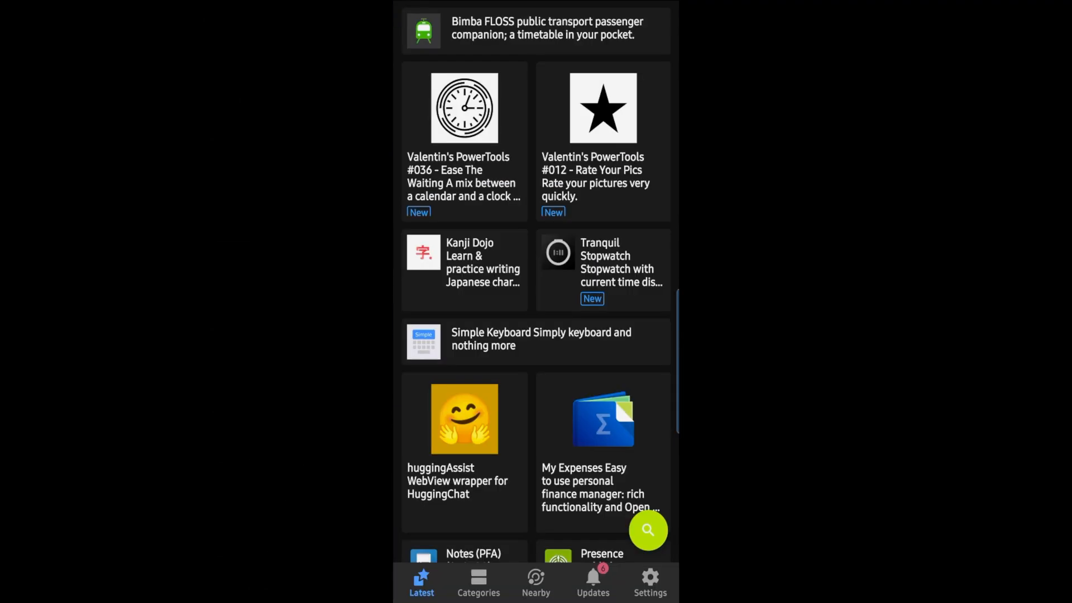
{"action": "left_click", "coordinate": [648, 529]}
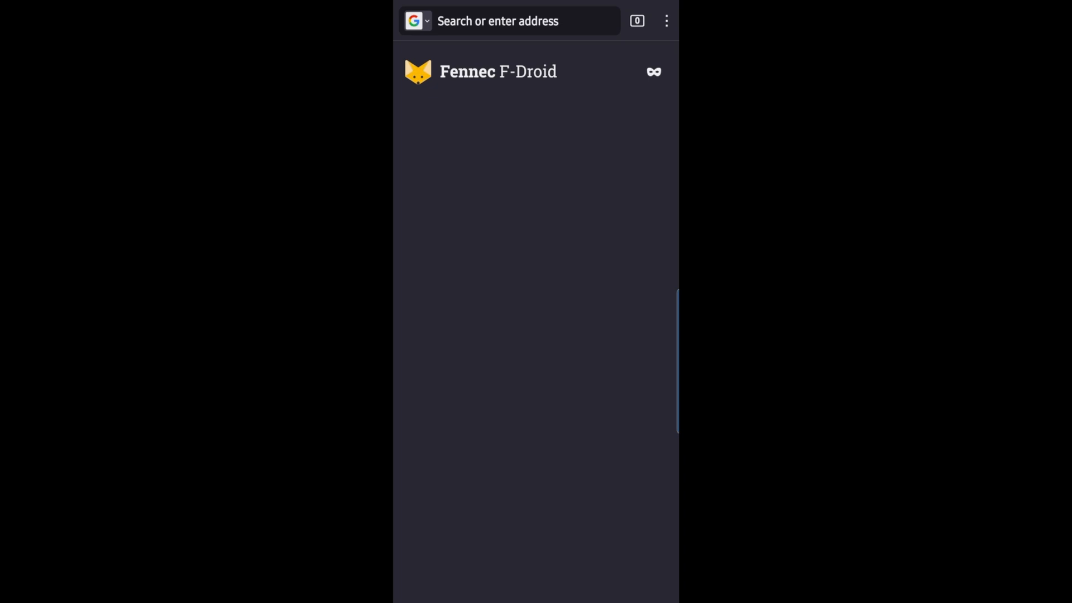
Choose the green abstract wallpaper under Customize homepage and view it on the homepage.
{"action": "left_click", "coordinate": [666, 20]}
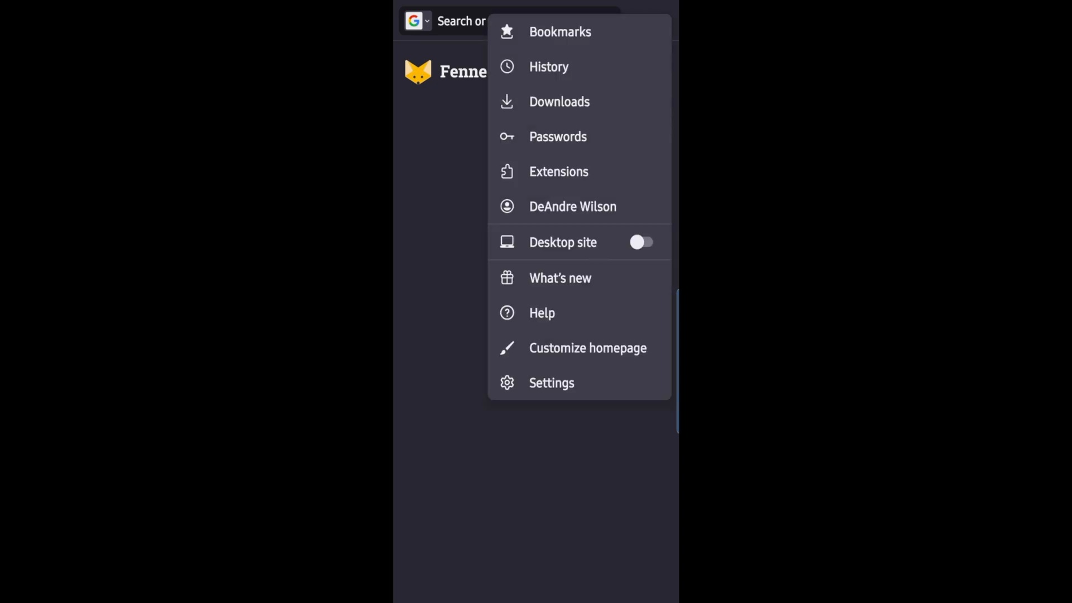
{"action": "left_click", "coordinate": [588, 347]}
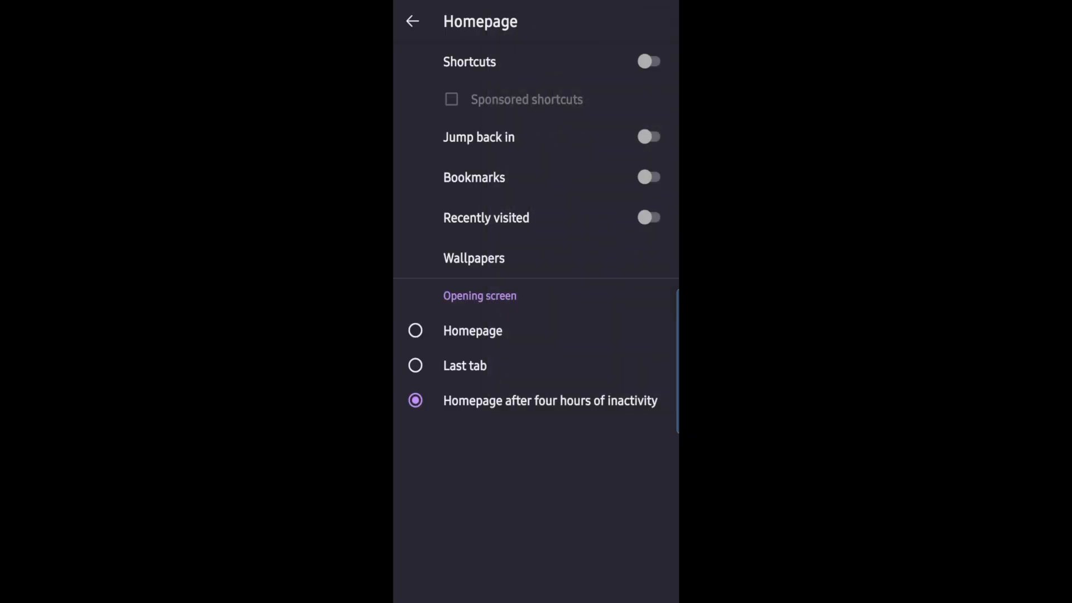
{"action": "left_click", "coordinate": [474, 258]}
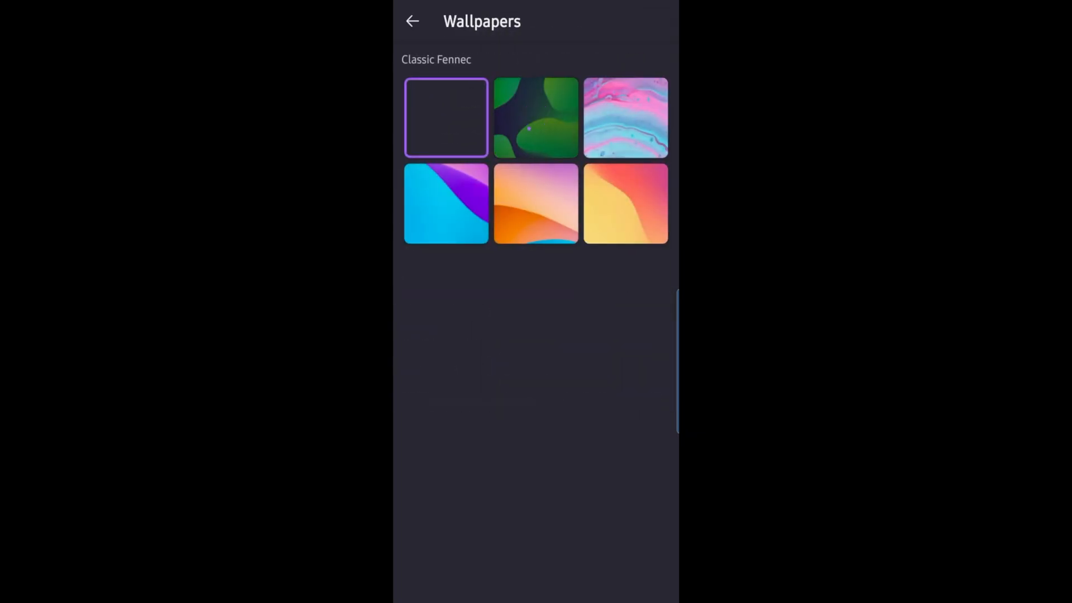
{"action": "left_click", "coordinate": [535, 117]}
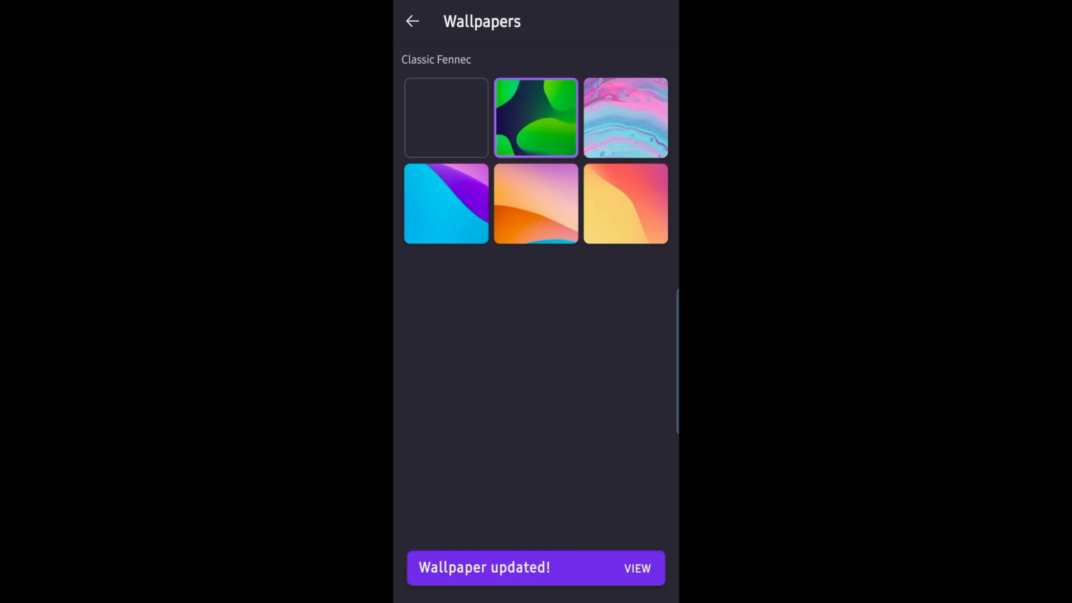
{"action": "left_click", "coordinate": [637, 569]}
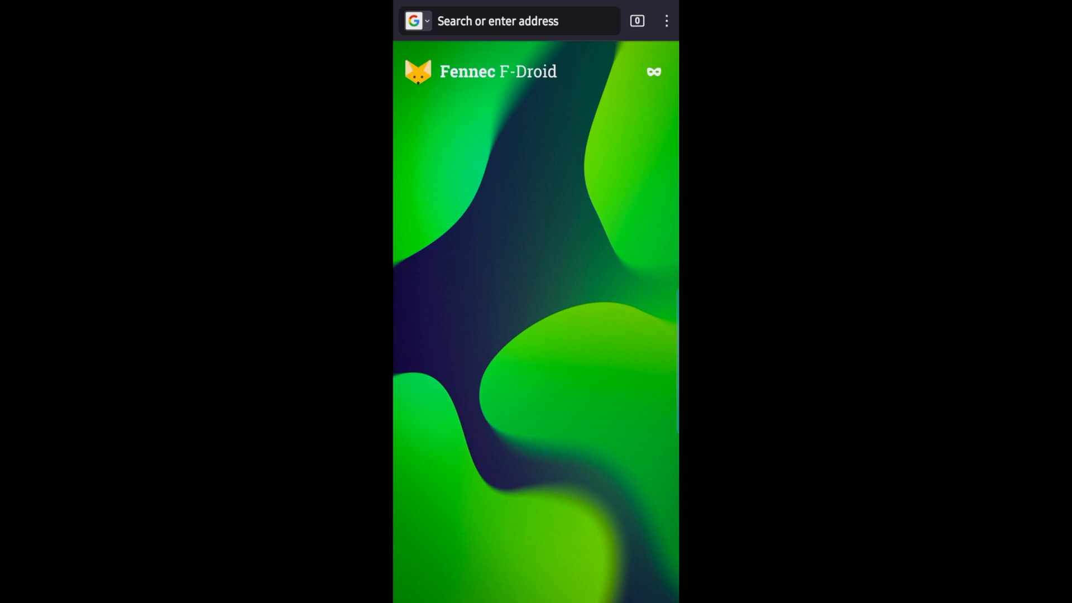
{"action": "left_click", "coordinate": [415, 20]}
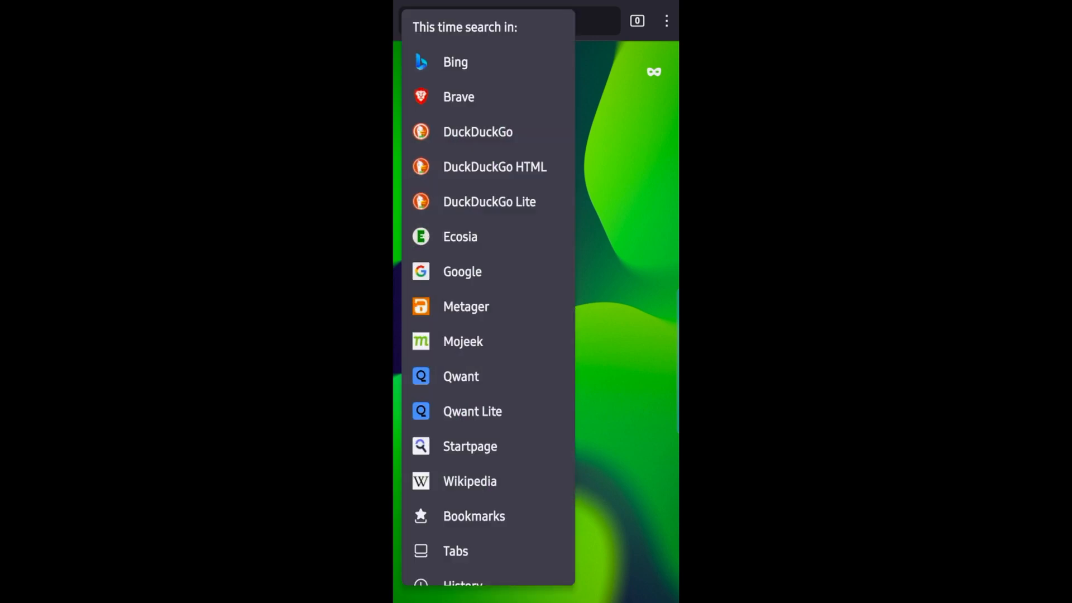
{"action": "scroll", "scroll_direction": "down", "scroll_amount": 3}
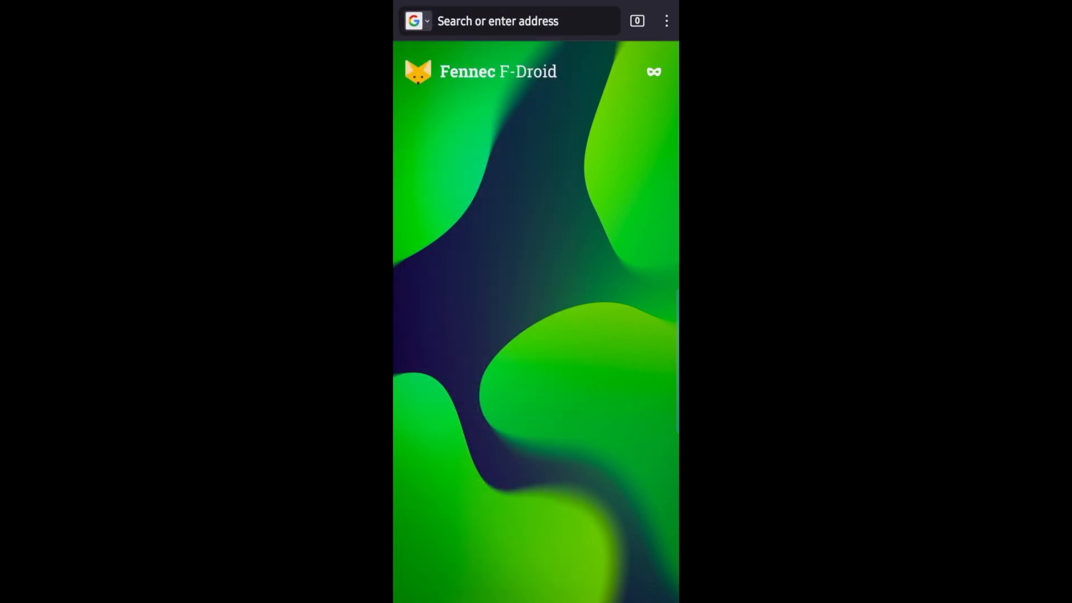
{"action": "left_click", "coordinate": [665, 20]}
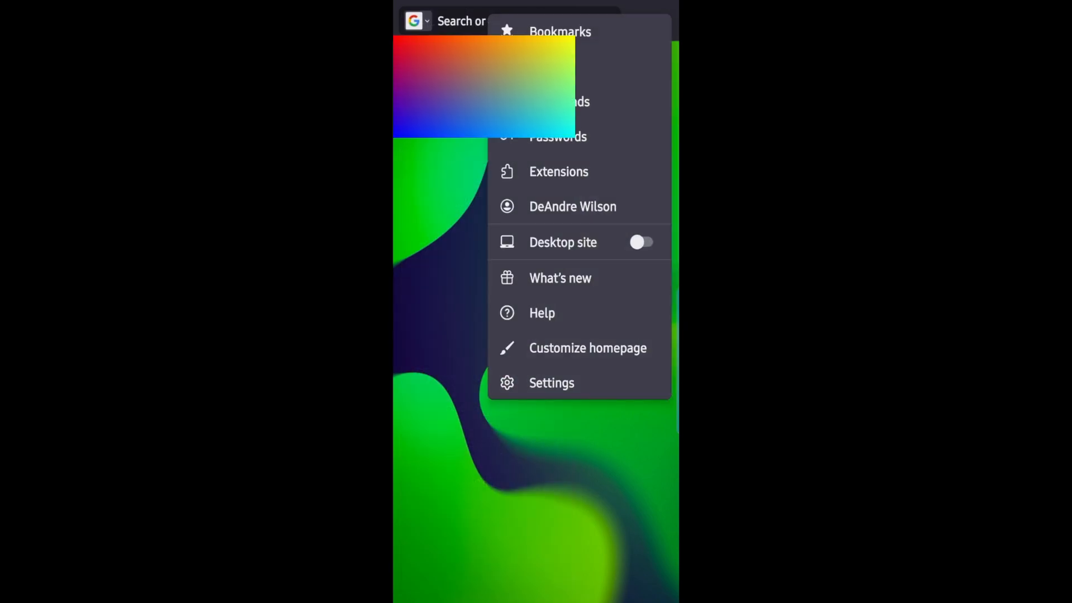
{"action": "left_click", "coordinate": [587, 347]}
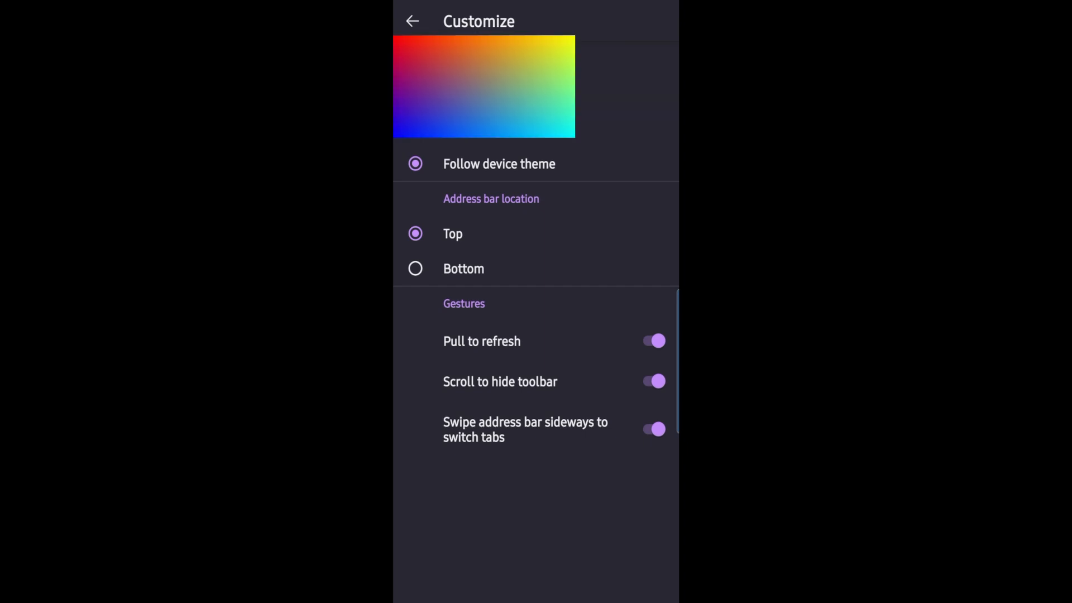
{"action": "left_click", "coordinate": [412, 20]}
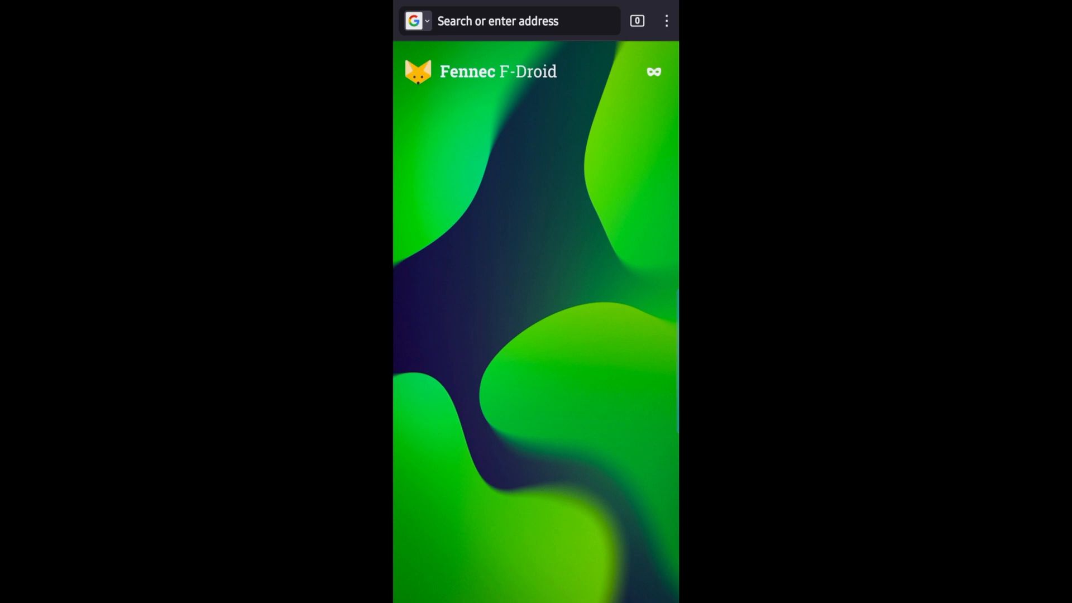
{"action": "left_click", "coordinate": [653, 72]}
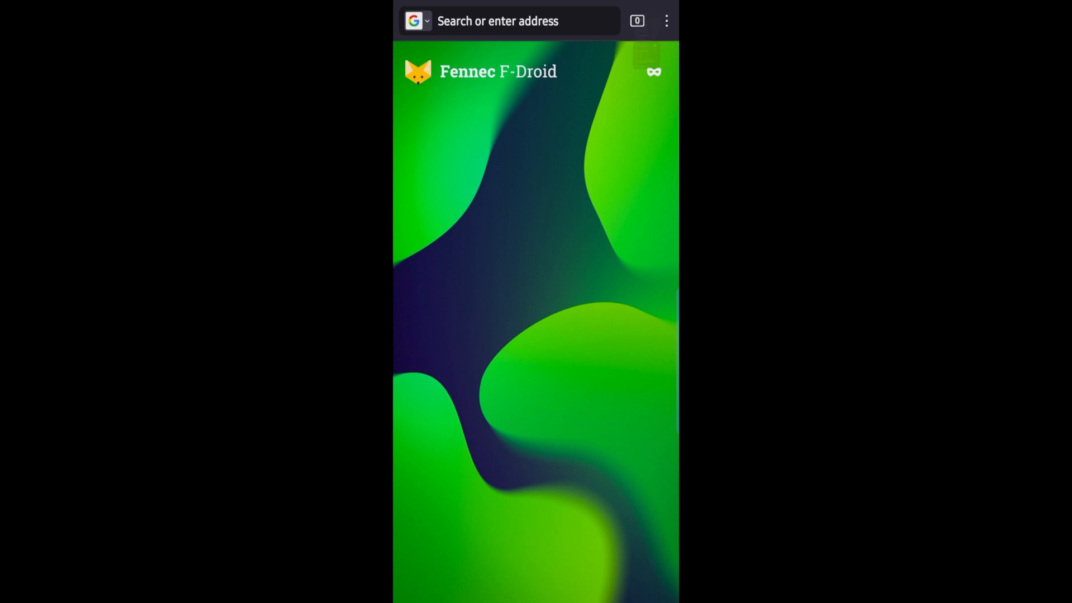
Browse the Extensions list from enabled uBlock Origin and Dark Reader down to recommended NoScript and ClearURLs.
{"action": "left_click", "coordinate": [666, 20]}
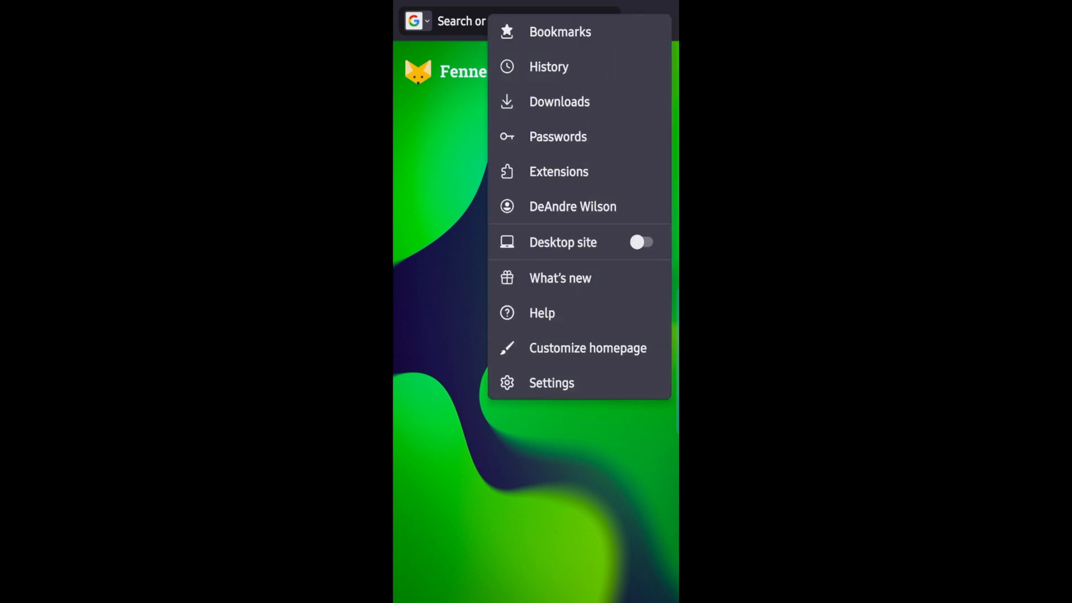
{"action": "left_click", "coordinate": [550, 382]}
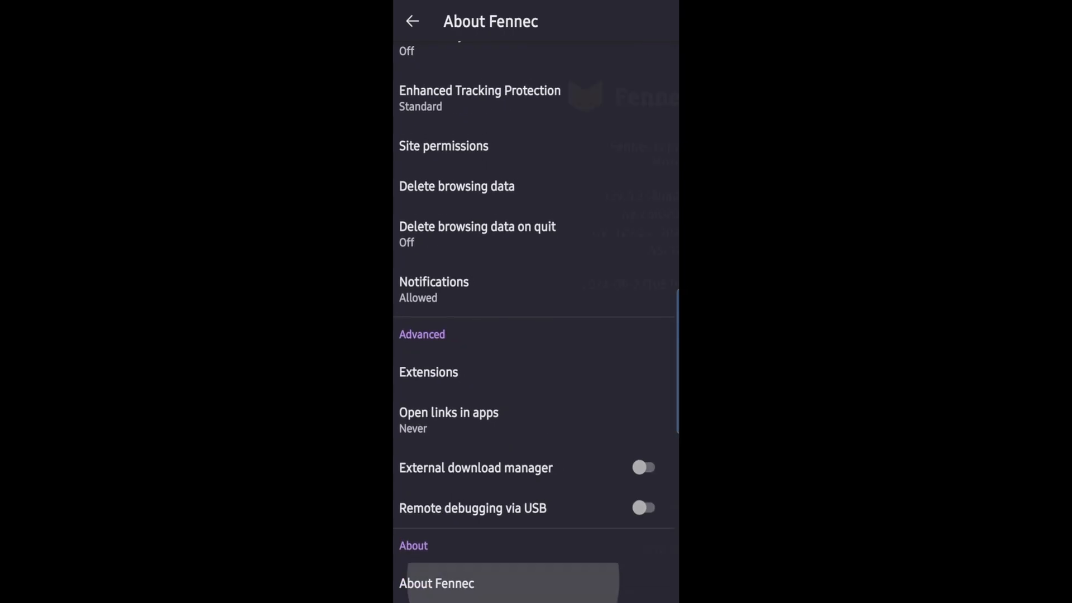
{"action": "left_click", "coordinate": [436, 583]}
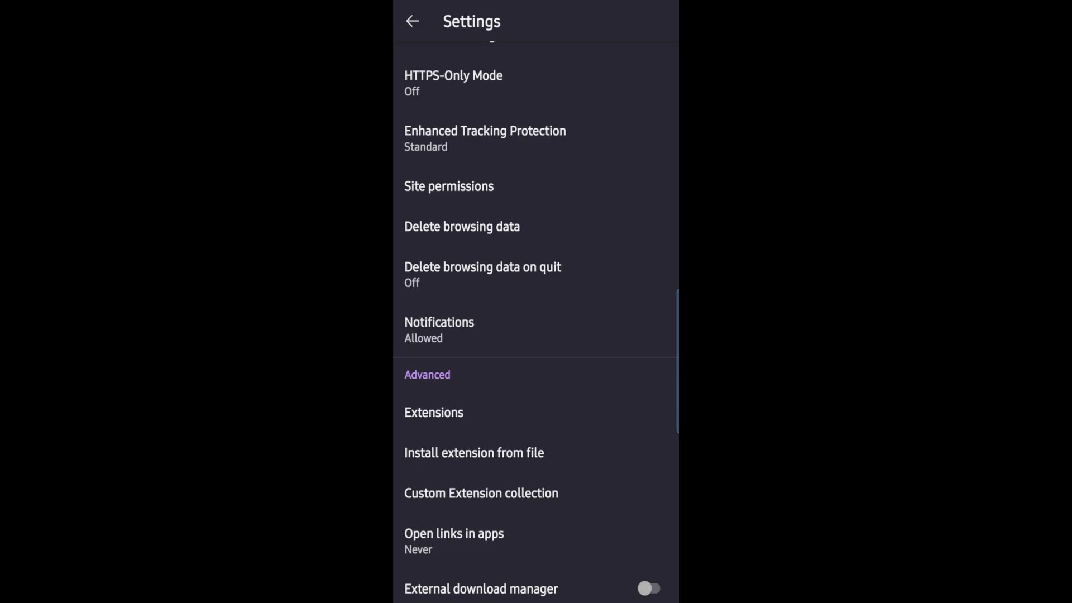
{"action": "scroll", "scroll_direction": "down", "scroll_amount": 3}
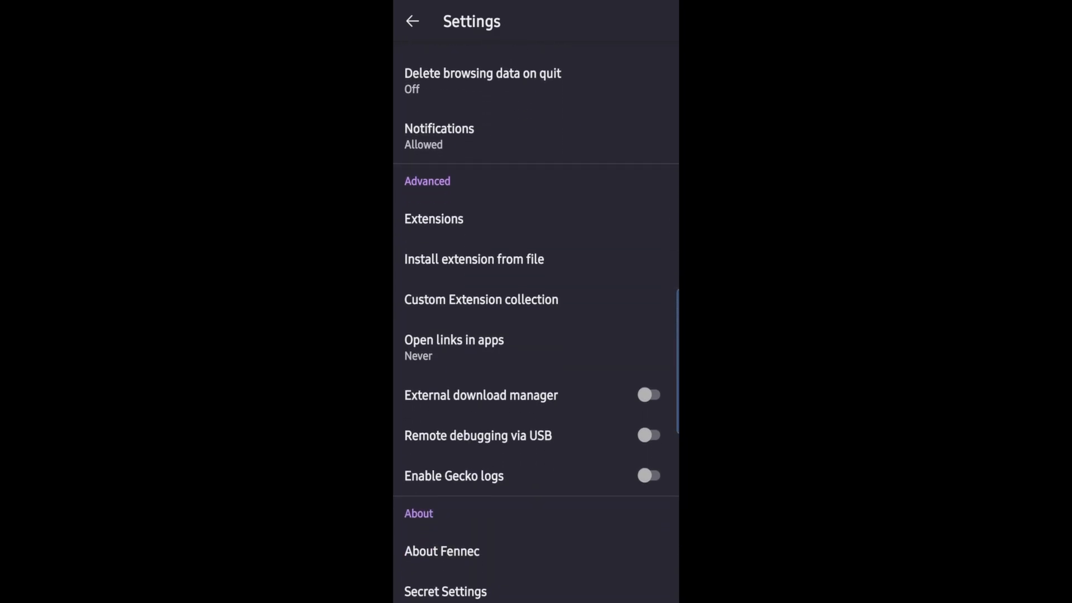
{"action": "scroll", "scroll_direction": "up", "scroll_amount": 3}
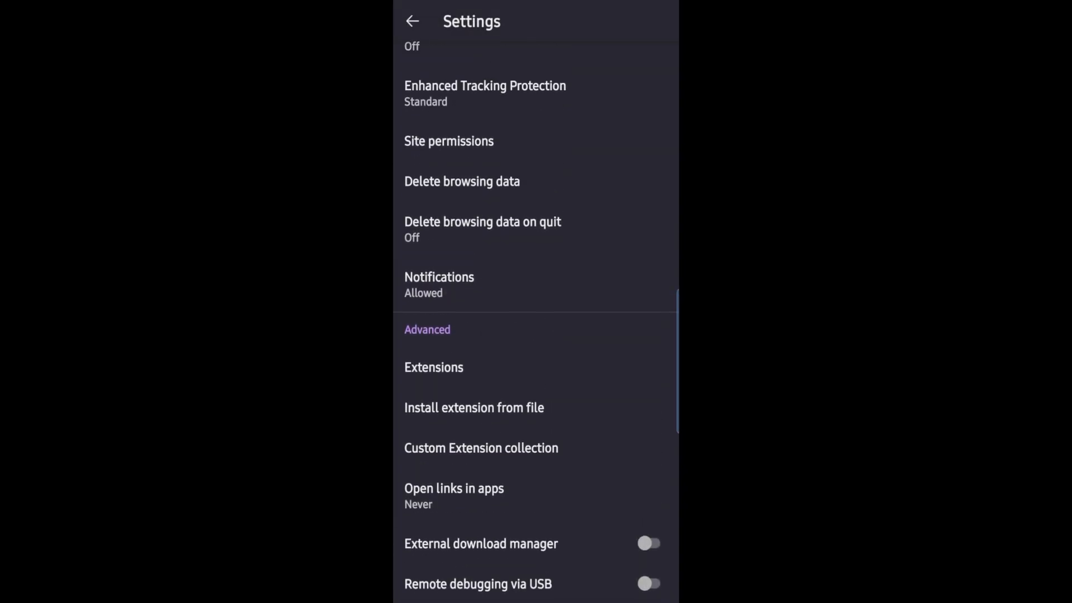
{"action": "scroll", "scroll_direction": "up", "scroll_amount": 3}
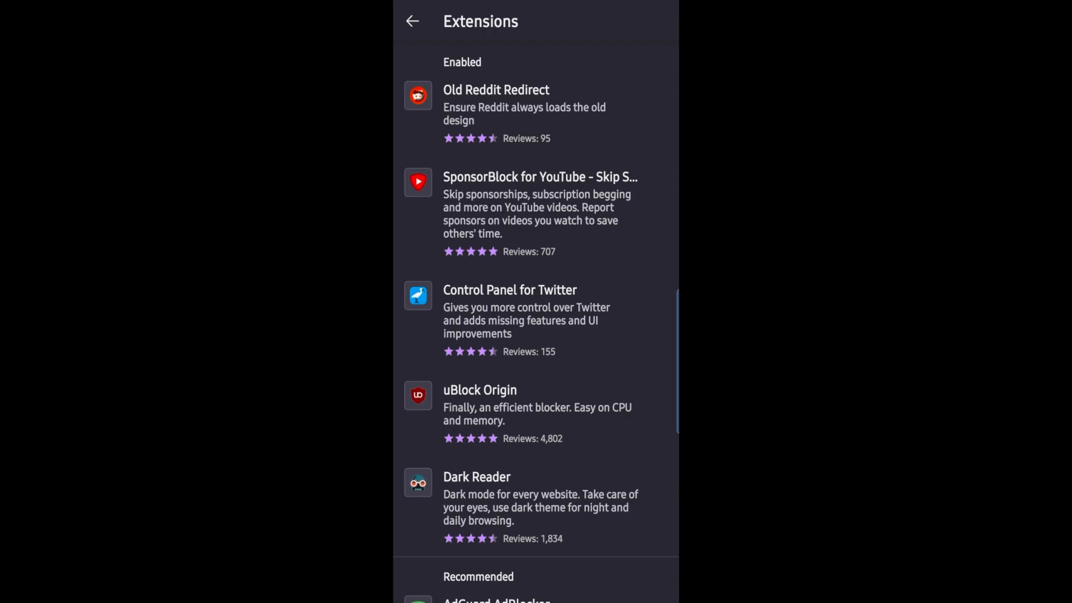
{"action": "scroll", "scroll_direction": "down", "scroll_amount": 3}
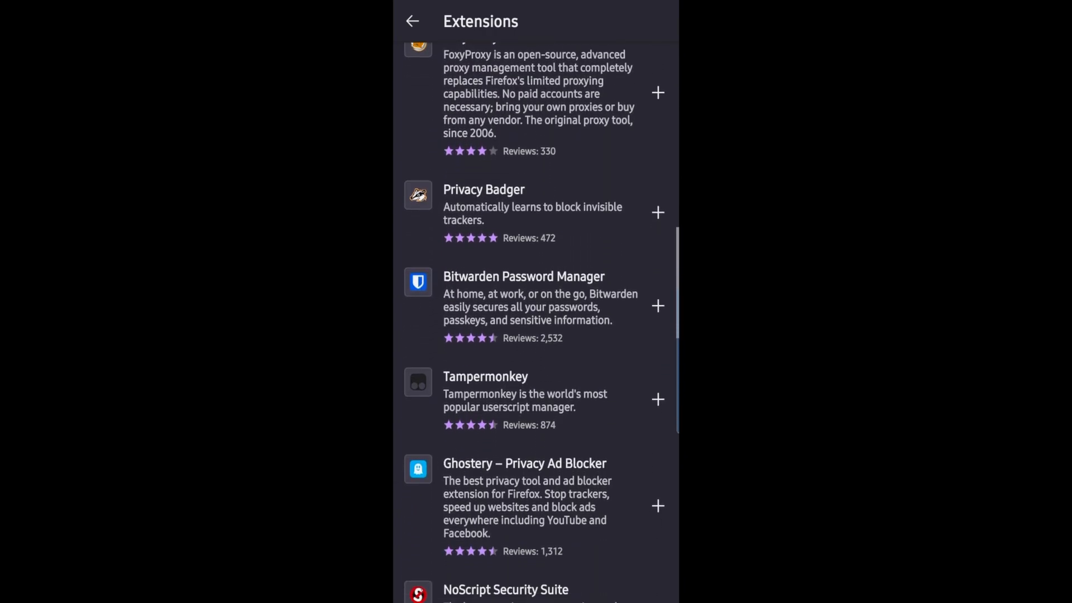
{"action": "scroll", "scroll_direction": "down", "scroll_amount": 3}
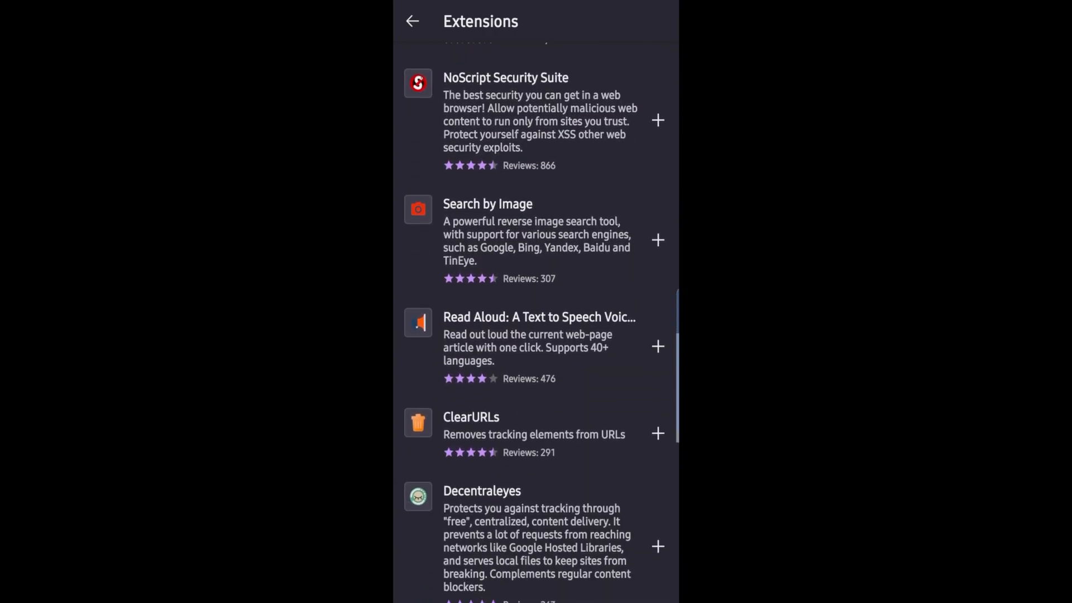
Return to Ars Technica and open the Google Gemini Live article.
{"action": "left_click", "coordinate": [412, 22]}
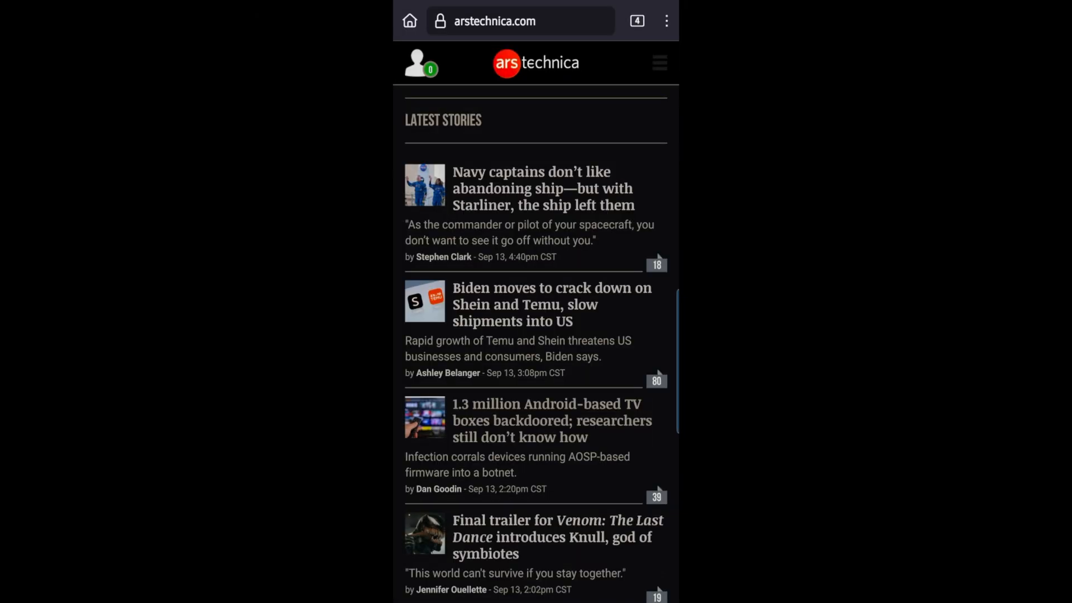
{"action": "scroll", "scroll_direction": "down", "scroll_amount": 3}
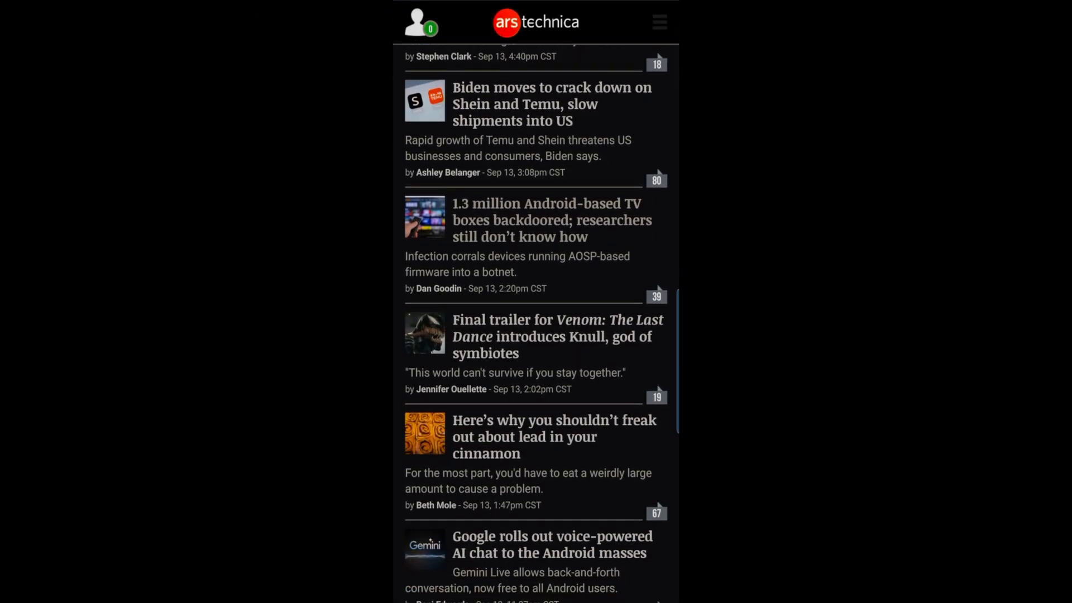
{"action": "scroll", "scroll_direction": "down", "scroll_amount": 3}
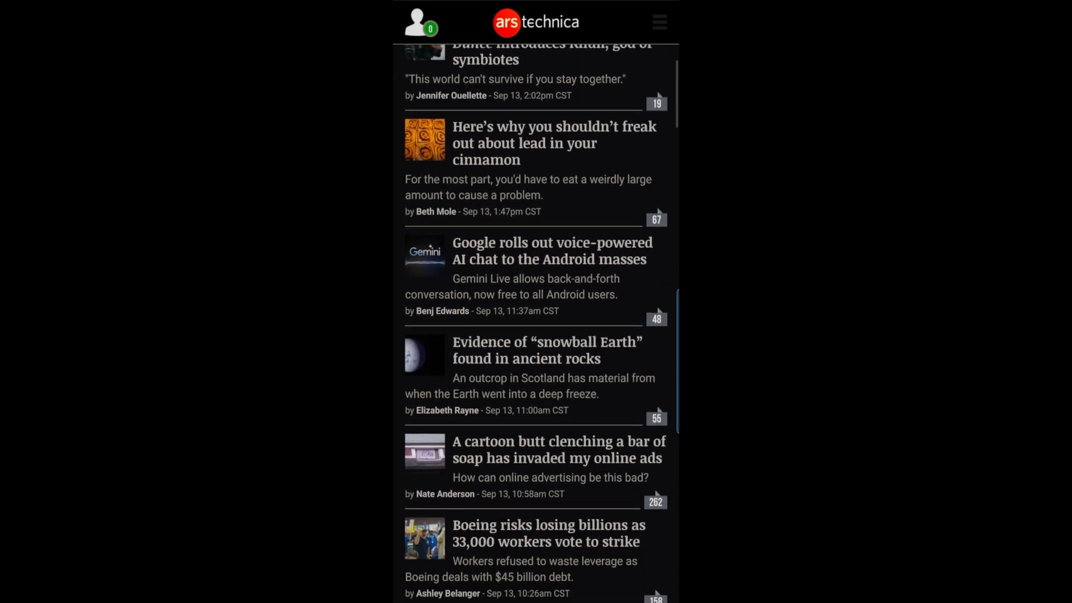
{"action": "scroll", "scroll_direction": "down", "scroll_amount": 3}
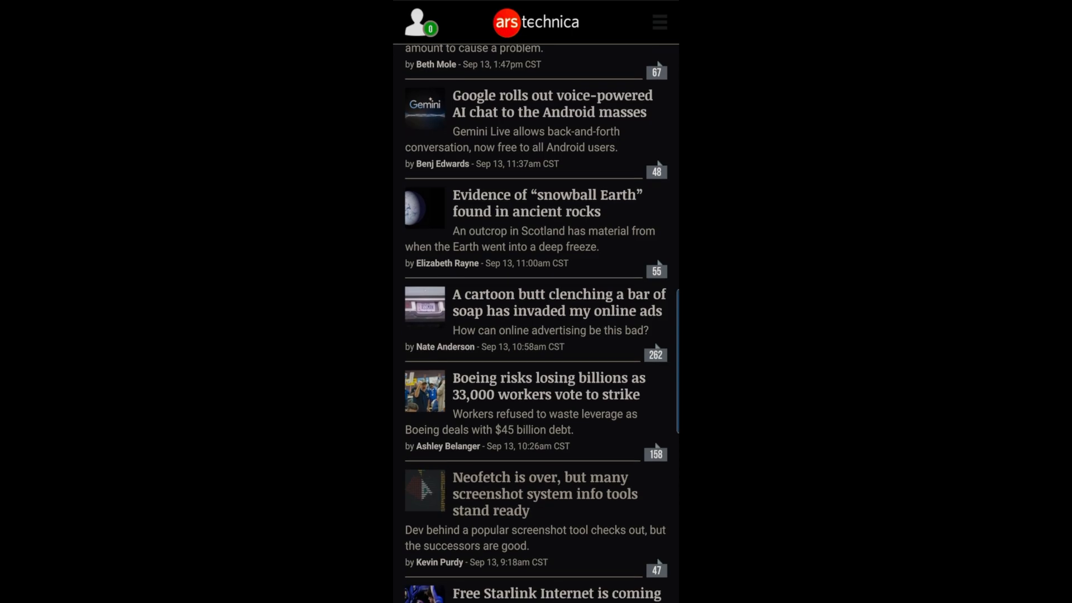
{"action": "left_click", "coordinate": [552, 102]}
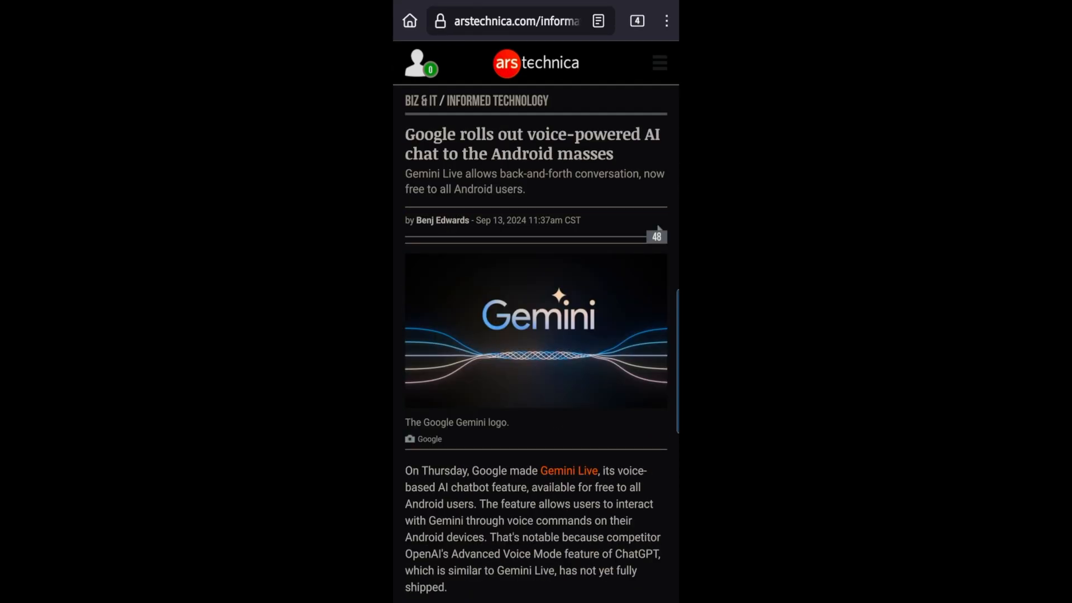
Read down through the Gemini Live article.
{"action": "scroll", "scroll_direction": "down", "scroll_amount": 3}
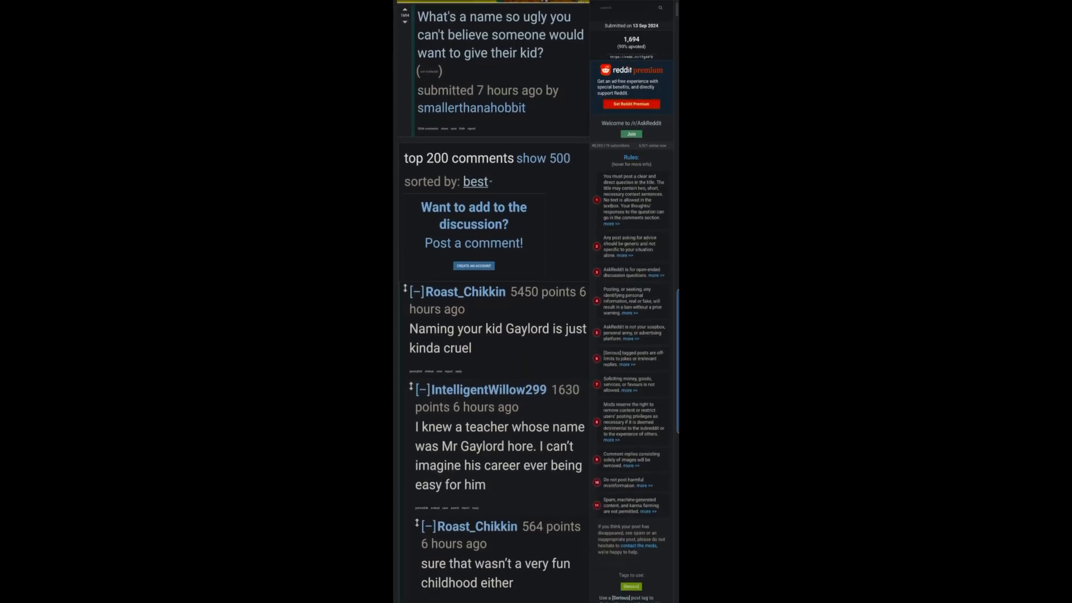
{"action": "scroll", "scroll_direction": "down", "scroll_amount": 3}
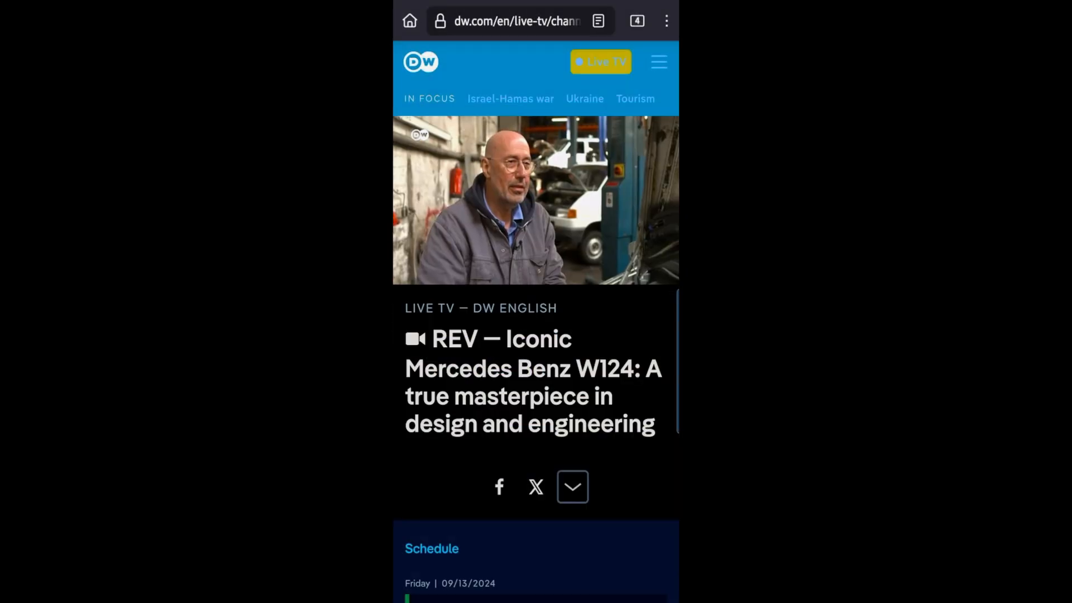
{"action": "scroll", "scroll_direction": "down", "scroll_amount": 3}
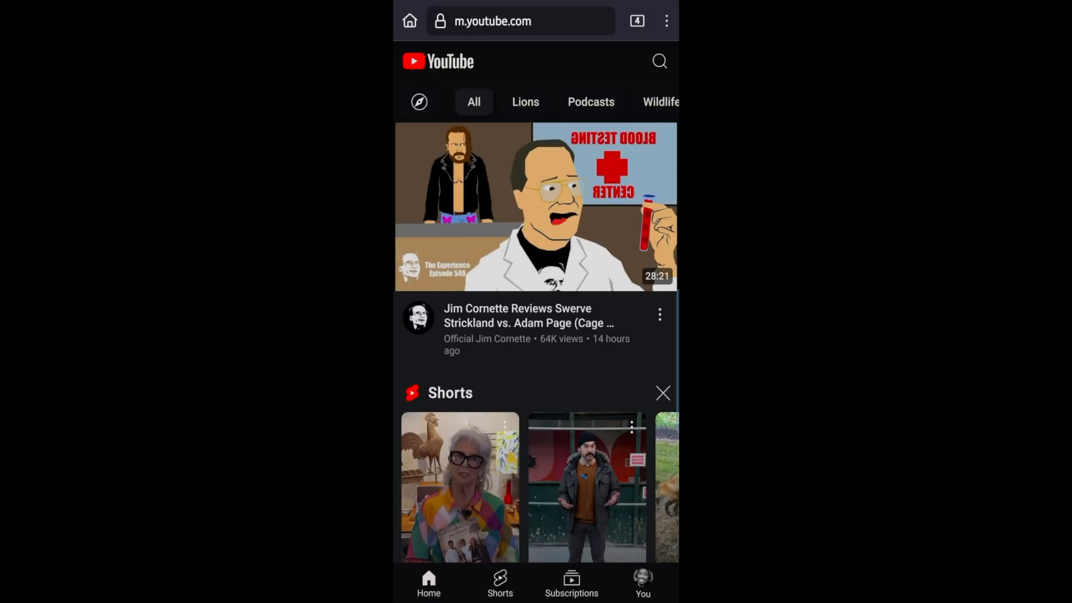
{"action": "scroll", "scroll_direction": "down", "scroll_amount": 3}
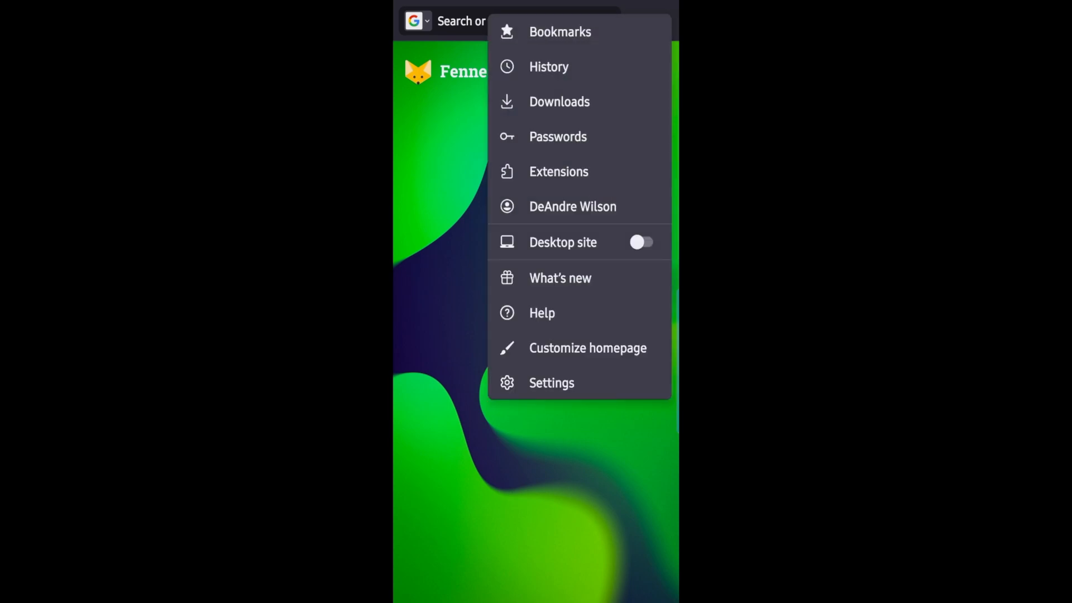
Review the account's sync categories (bookmarks, payment methods, history, passwords, open tabs) and return to settings.
{"action": "left_click", "coordinate": [551, 382]}
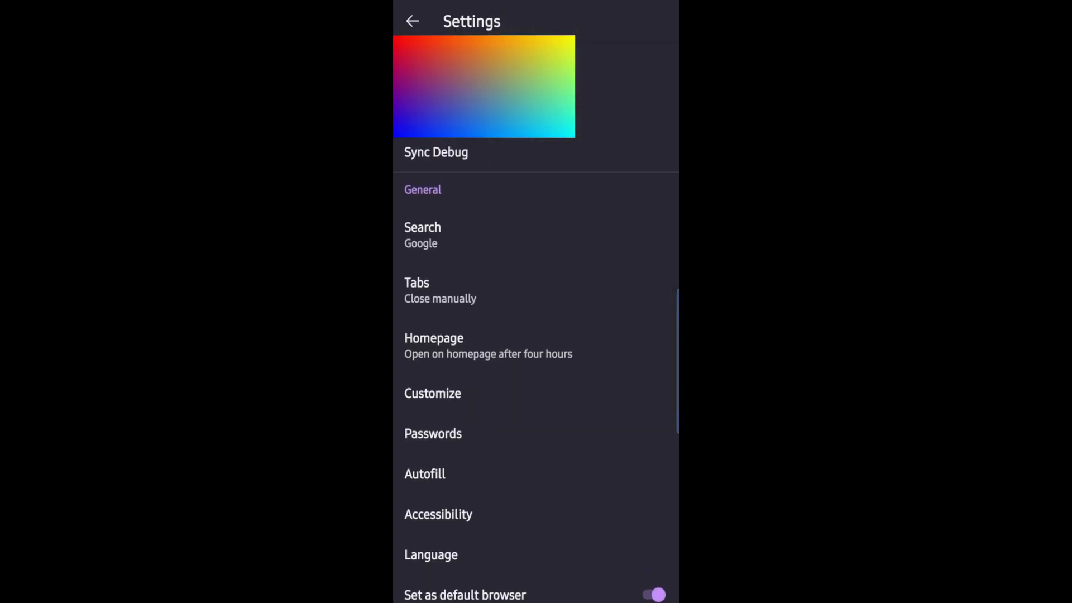
{"action": "scroll", "scroll_direction": "down", "scroll_amount": 3}
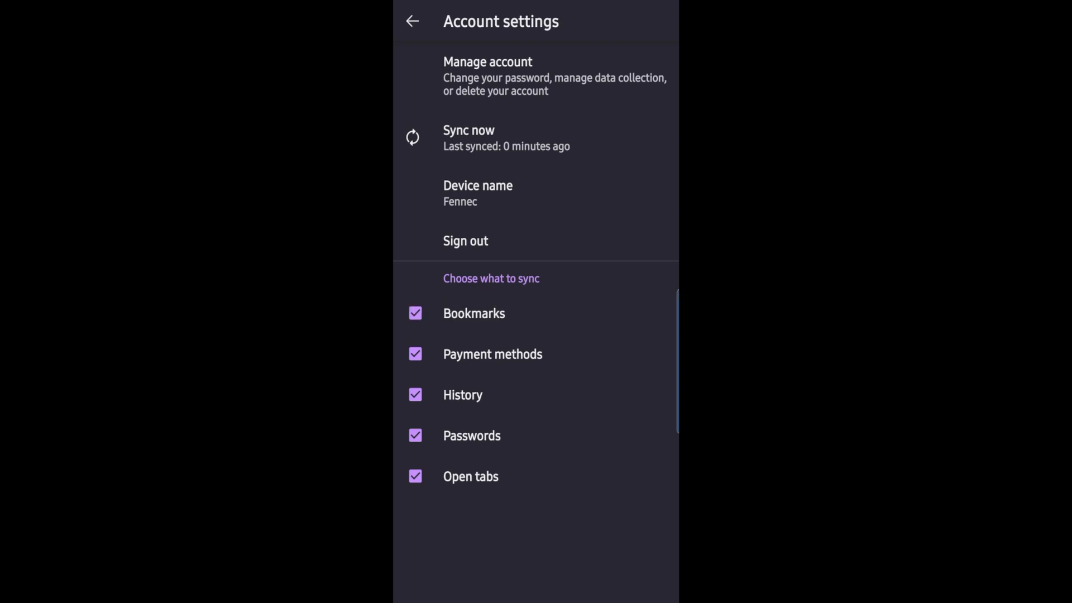
{"action": "left_click", "coordinate": [412, 20]}
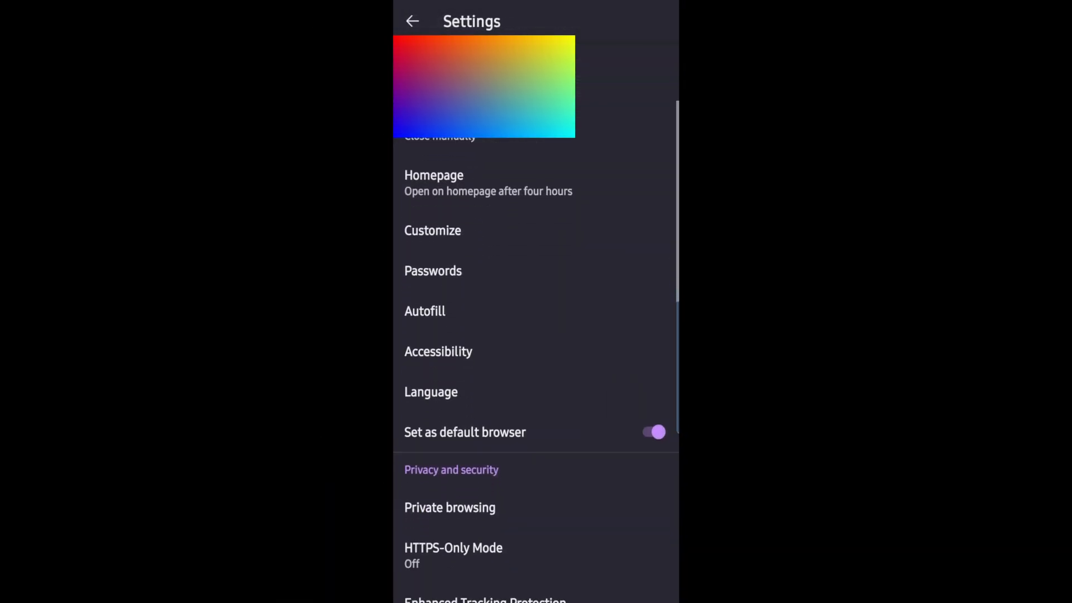
Confirm Enhanced Tracking Protection is Standard, return to the article and show the four open tabs.
{"action": "scroll", "scroll_direction": "down", "scroll_amount": 3}
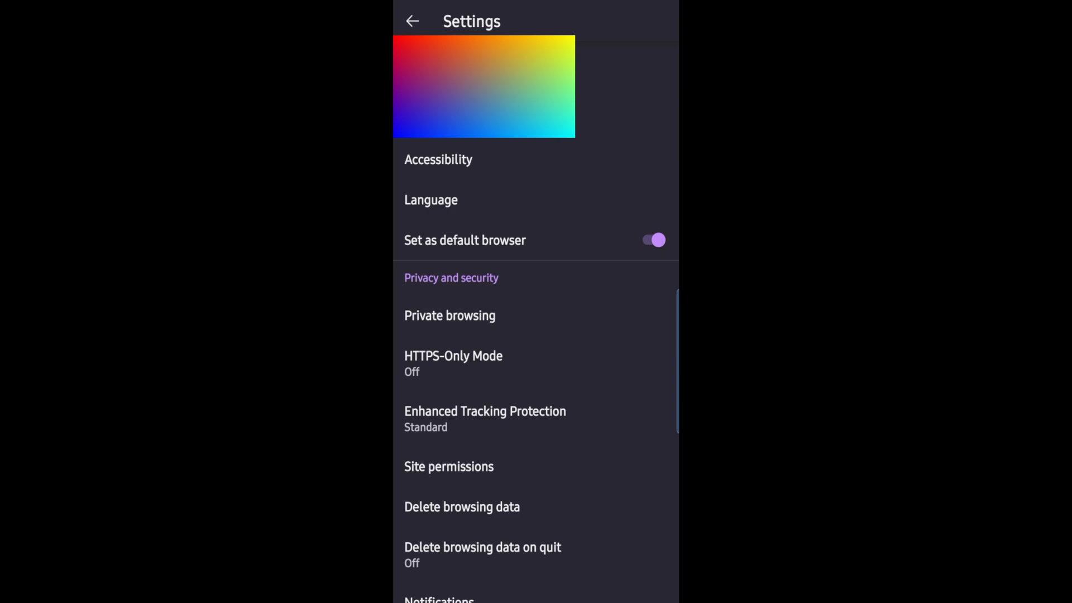
{"action": "left_click", "coordinate": [484, 411]}
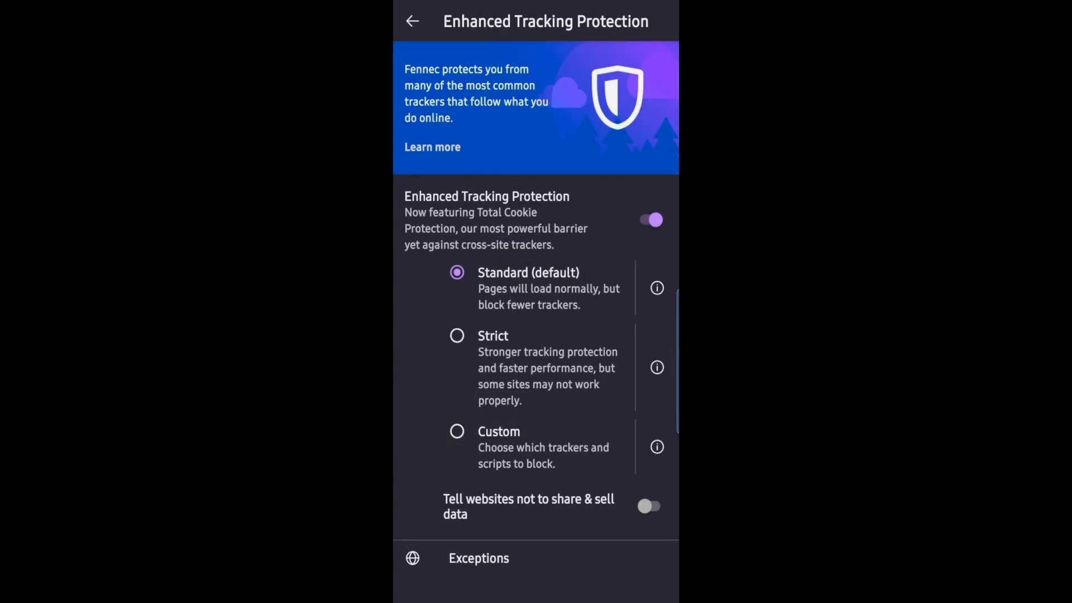
{"action": "left_click", "coordinate": [412, 21]}
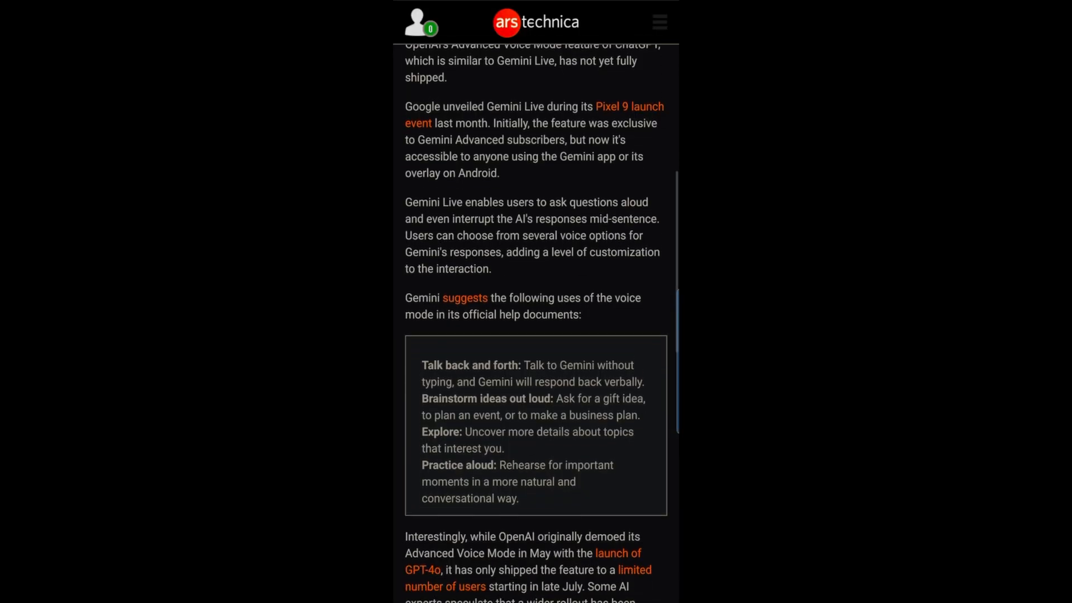
{"action": "left_click", "coordinate": [636, 20]}
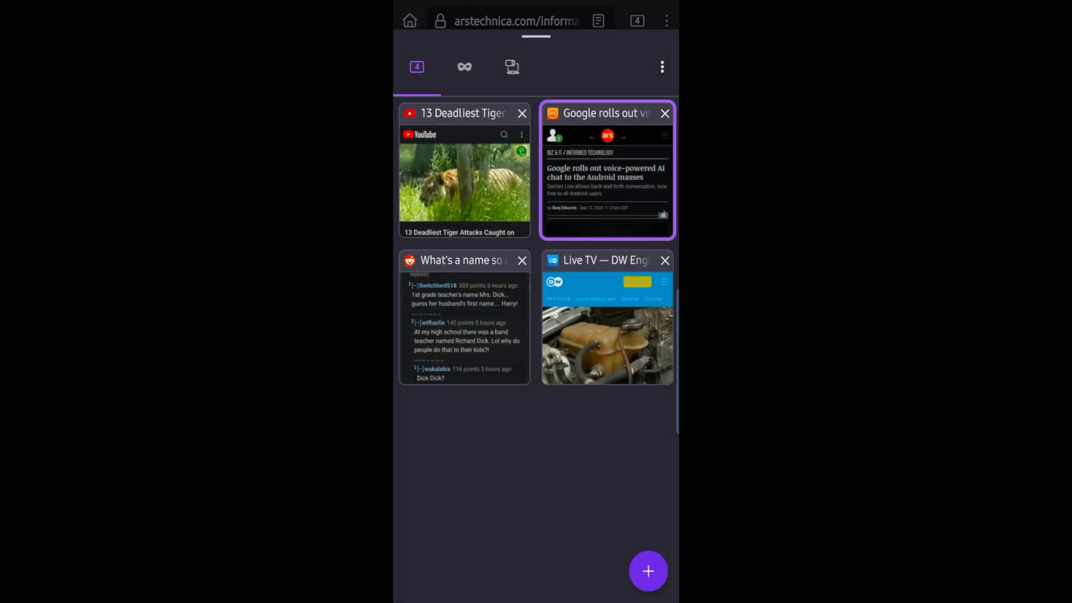